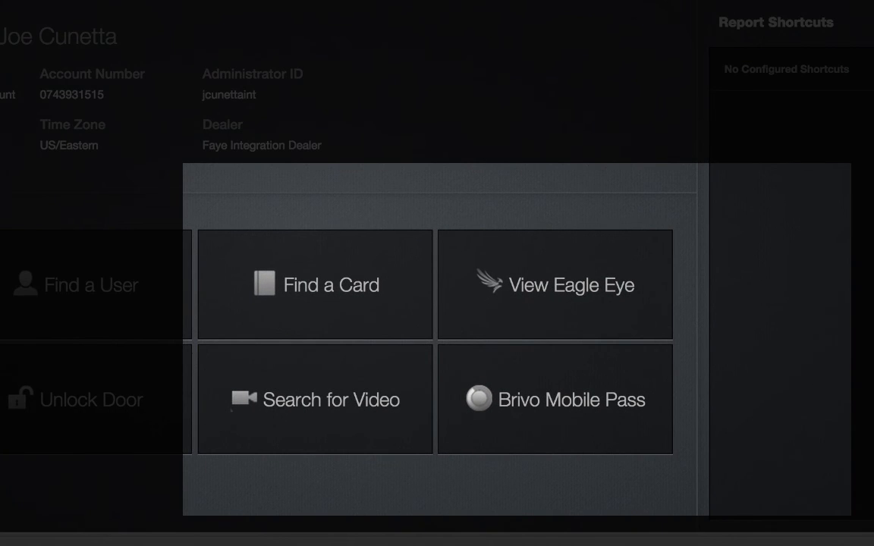
mouse_move(567, 227)
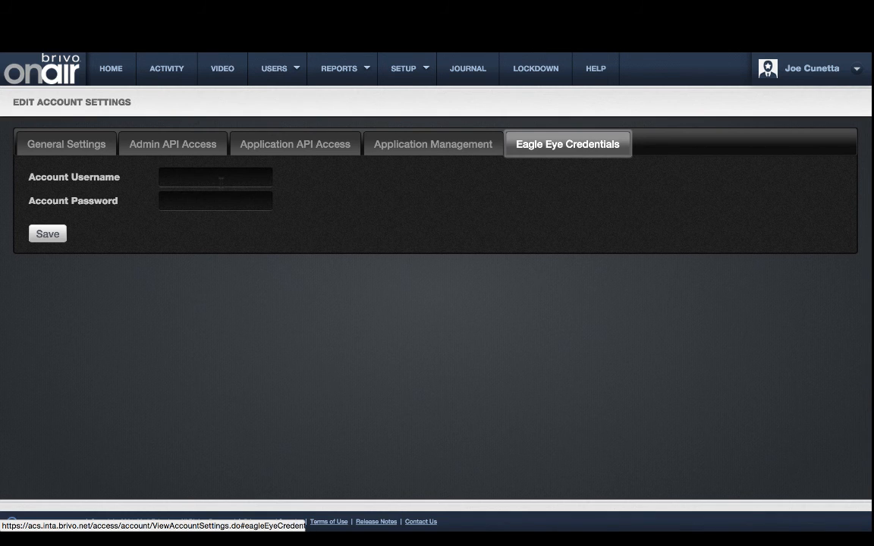
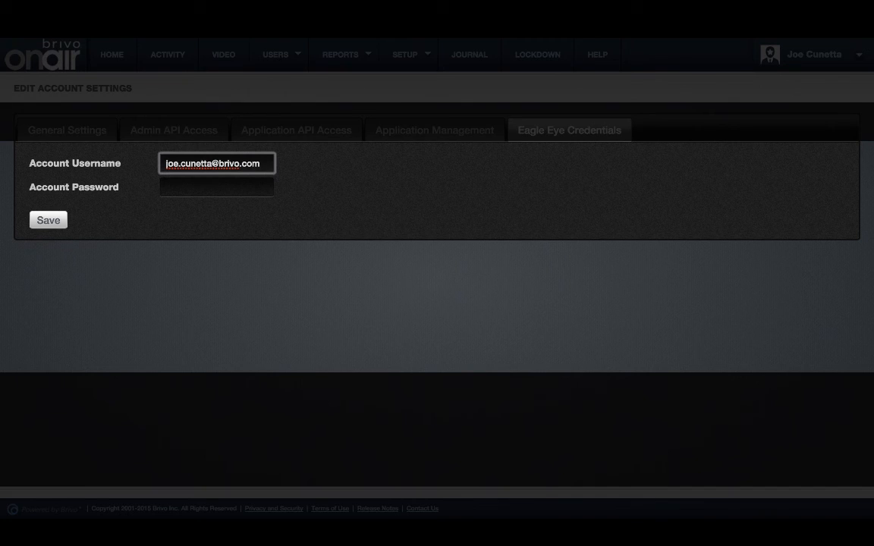
- Enter the Eagle Eye username 'jo' and password, save and verify them, then return Home
click(216, 187)
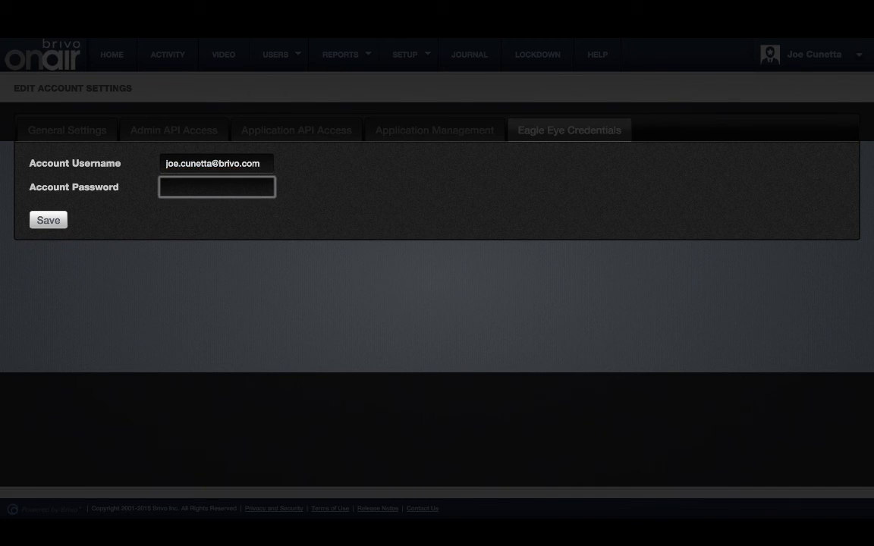
text(password)
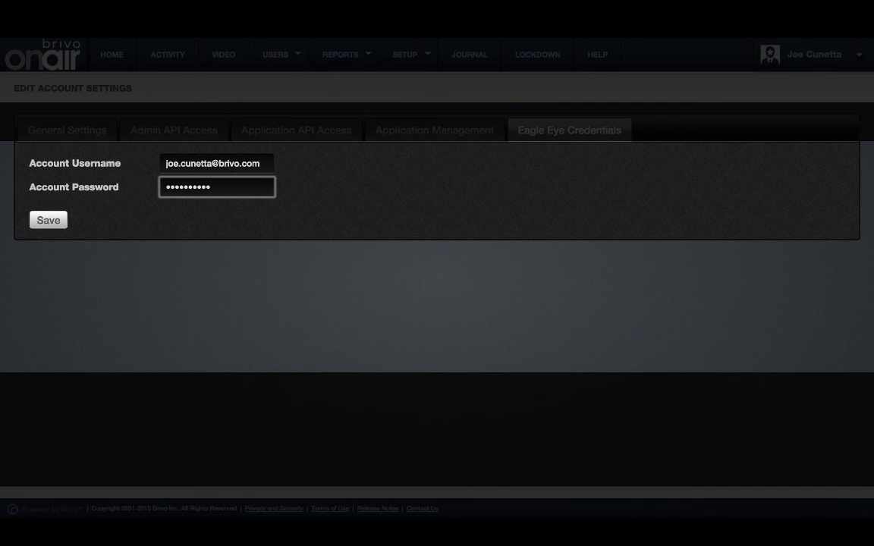
click(49, 220)
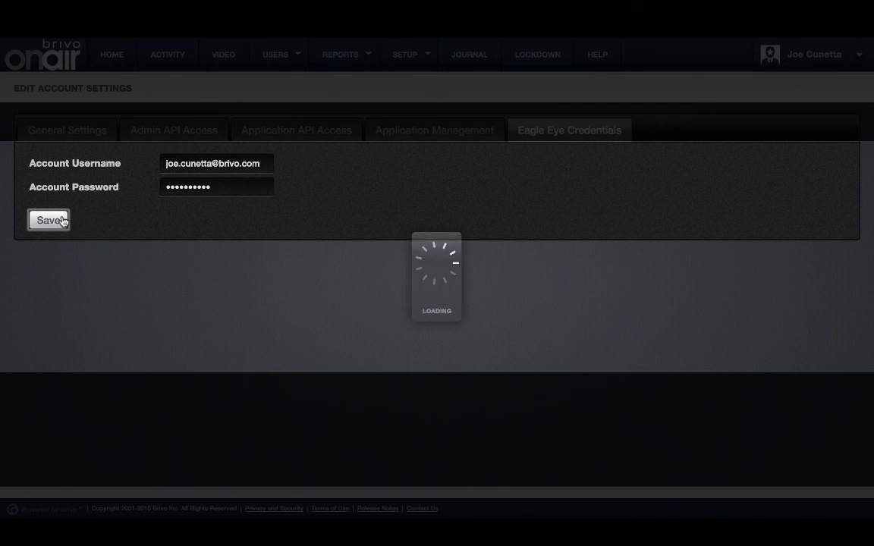
click(48, 220)
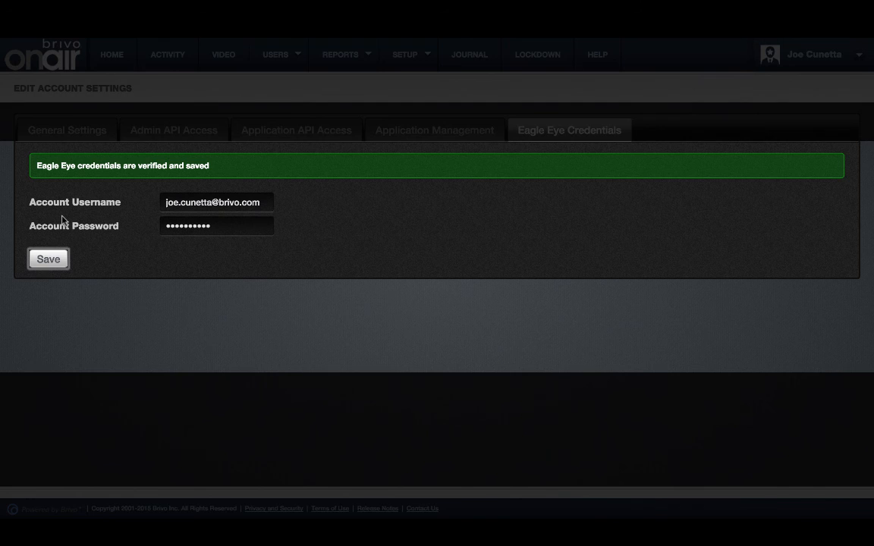
click(113, 55)
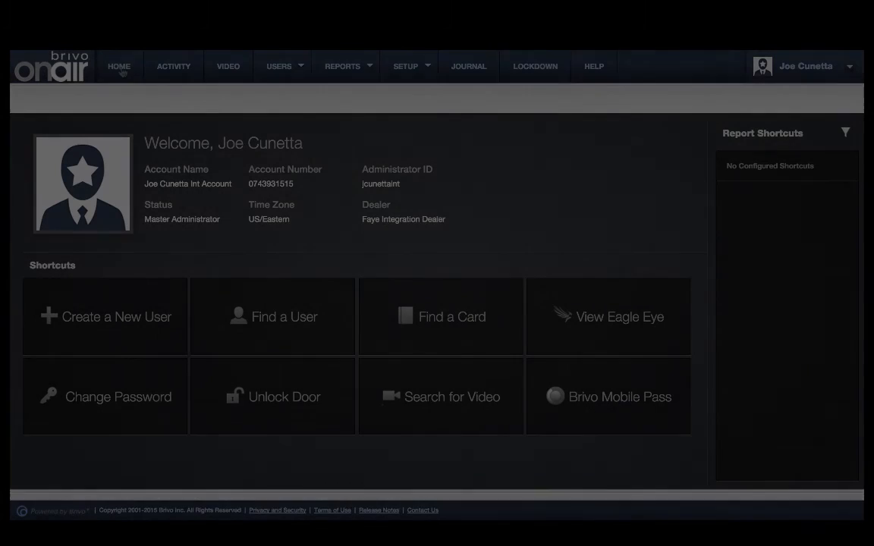
- Go to Setup > Video > Eagle Eye Directory and start a New Eagle Eye Camera
click(405, 66)
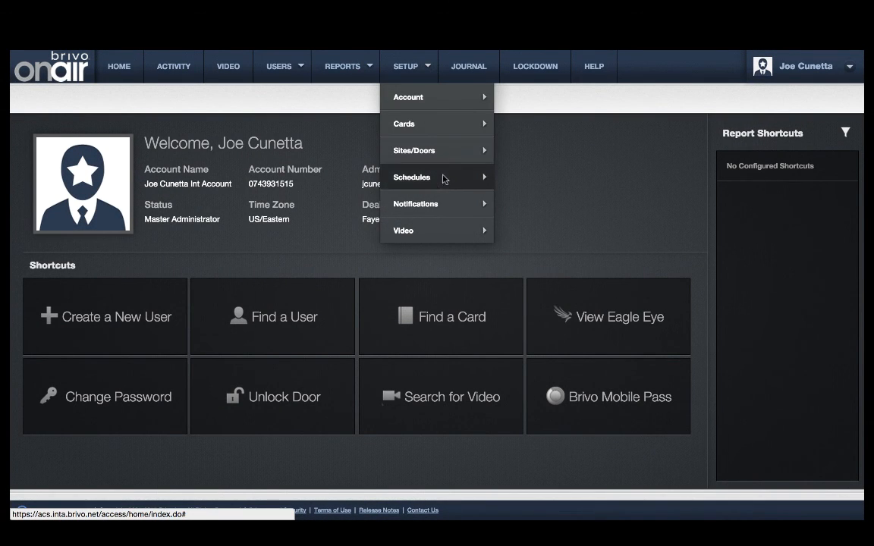
mouse_move(404, 230)
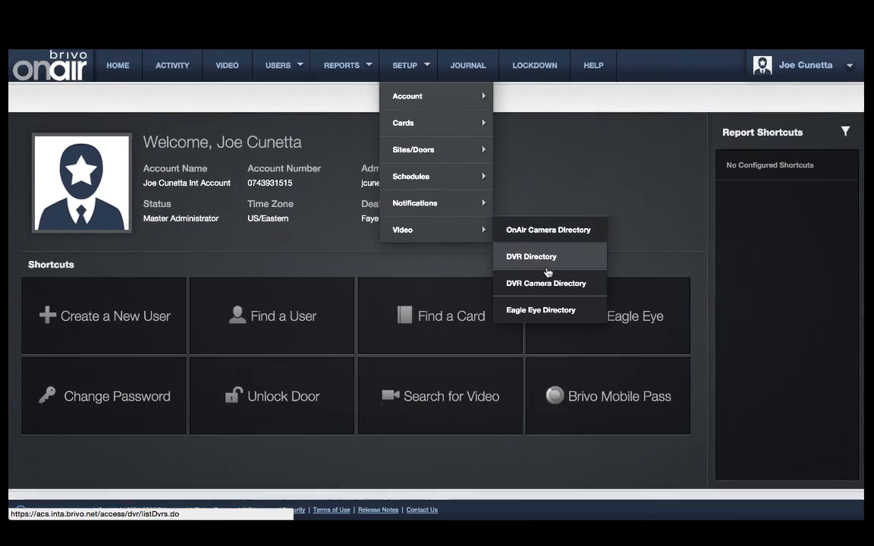
click(540, 309)
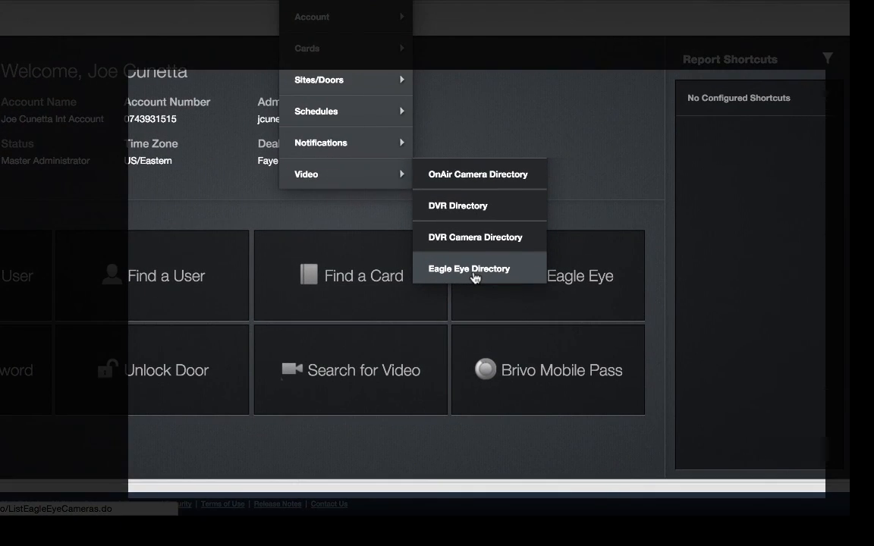
click(469, 268)
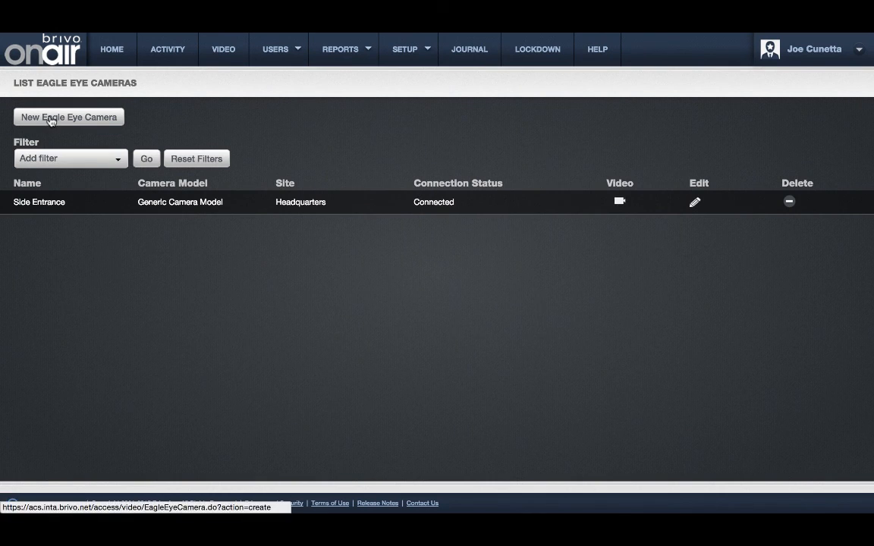
click(67, 117)
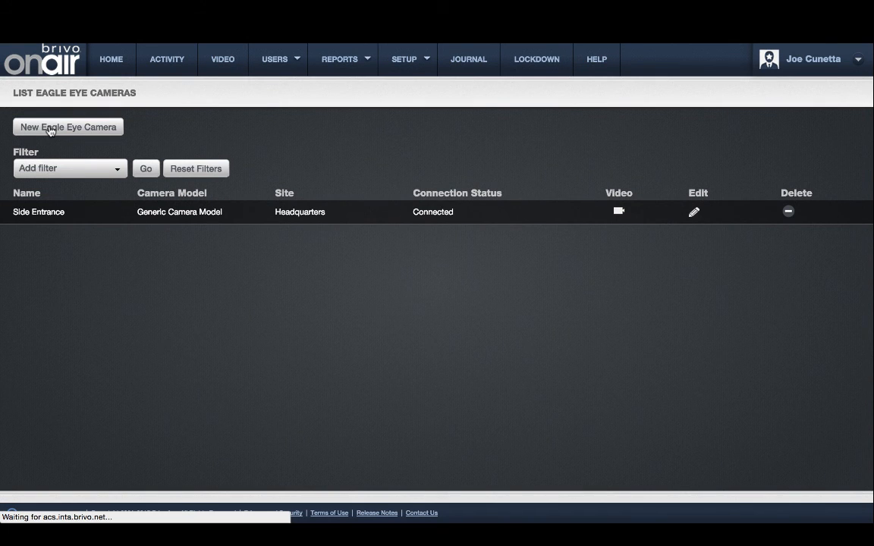
click(67, 127)
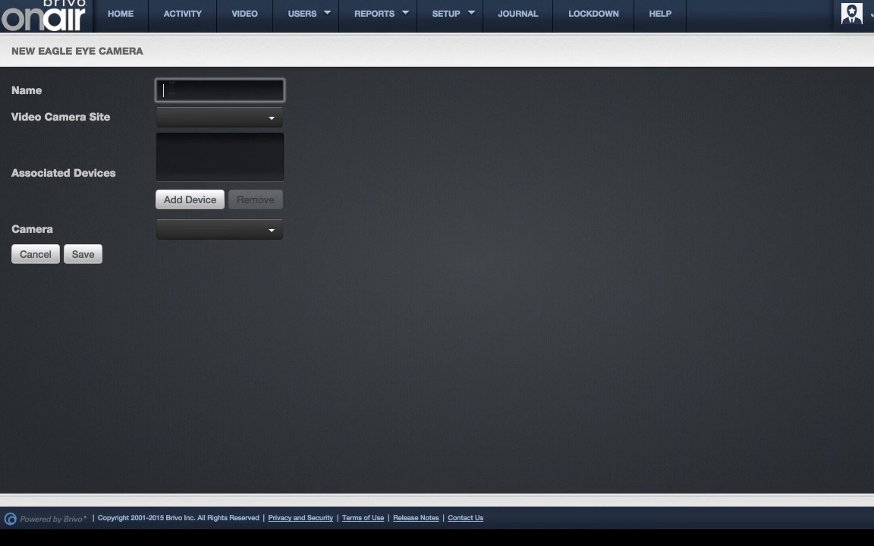
- Create camera 'North Lobby Entrance' at Headquarters linked to the North Lobby camera and save it
text(North Lobby Entrance)
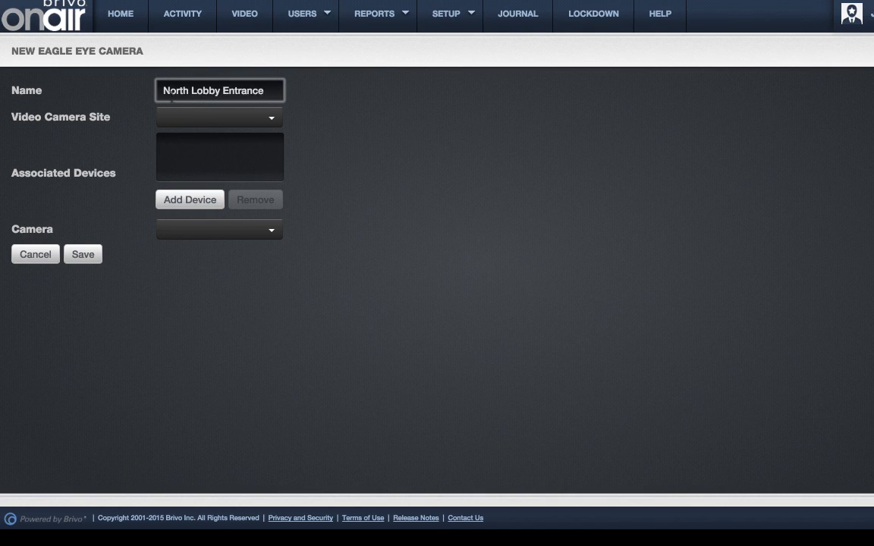
click(218, 117)
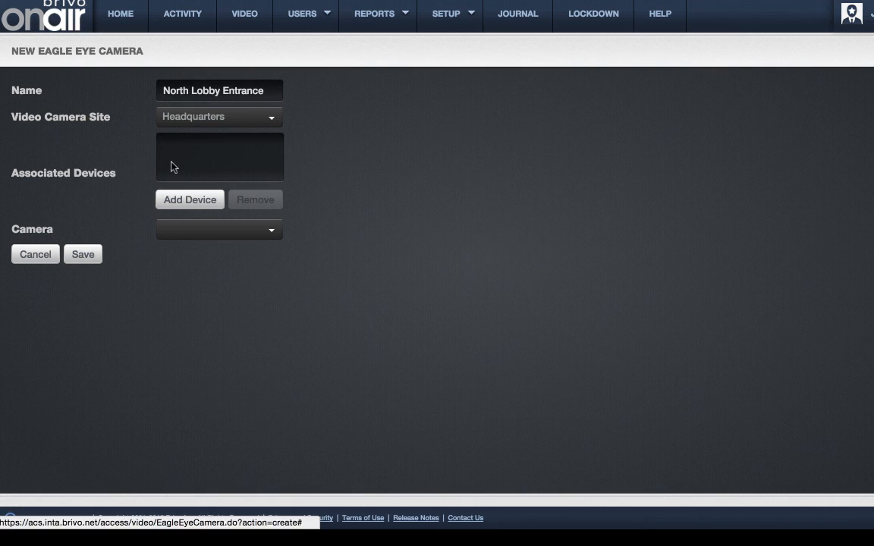
click(219, 230)
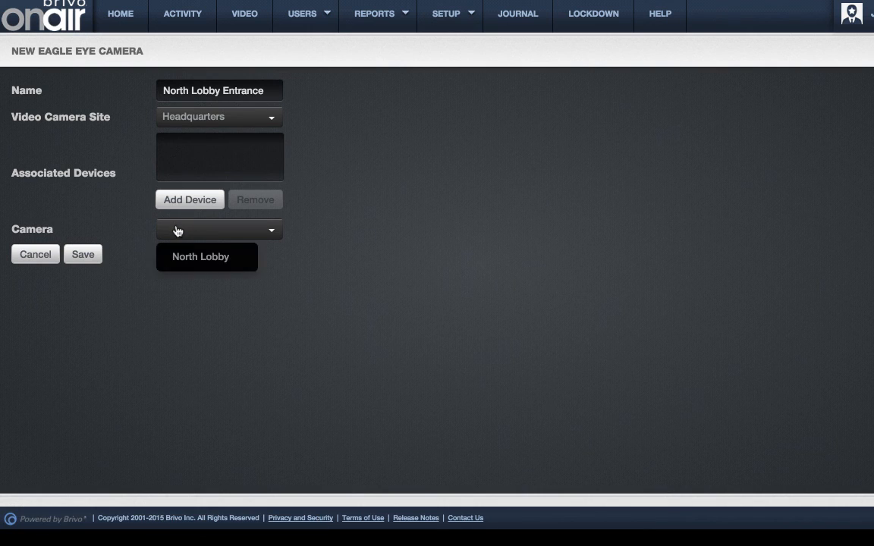
mouse_move(176, 231)
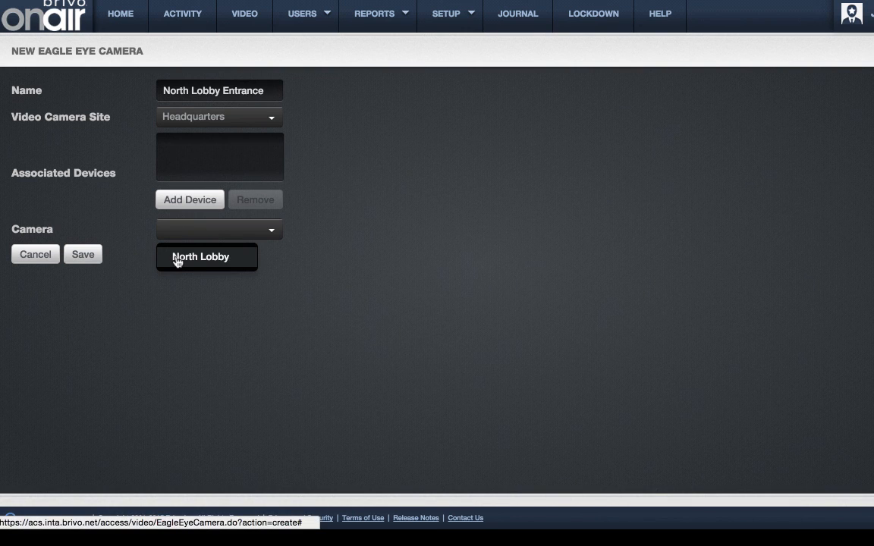
click(206, 257)
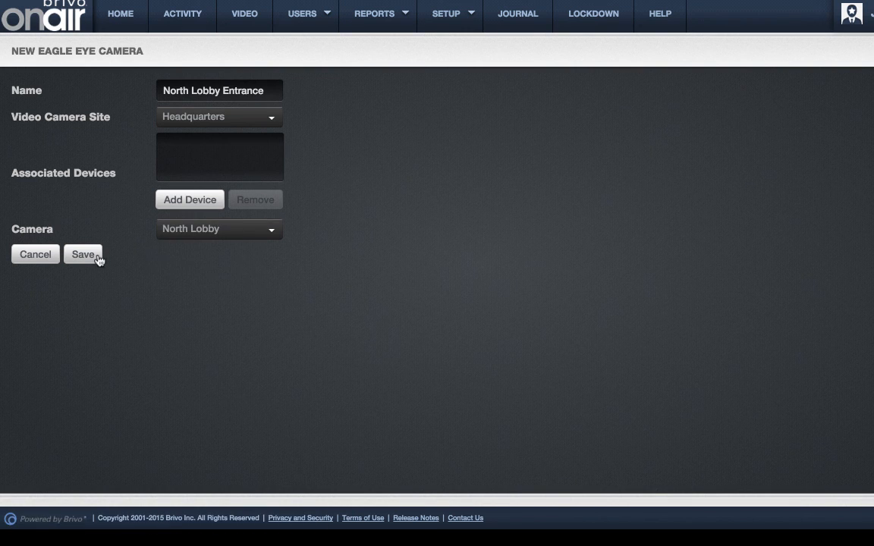
click(84, 255)
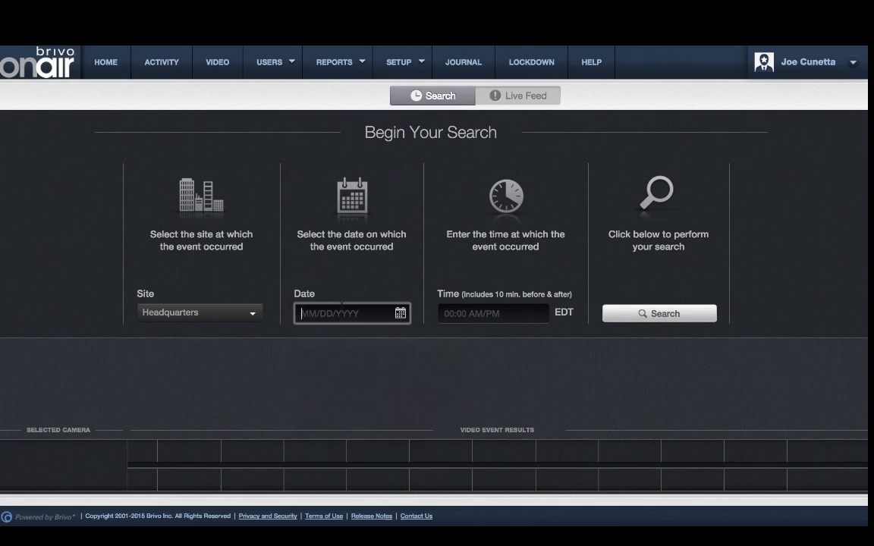
- Search Headquarters video for 09/21/2015 at 02:00 PM and play the North Lobby Entrance result
click(493, 312)
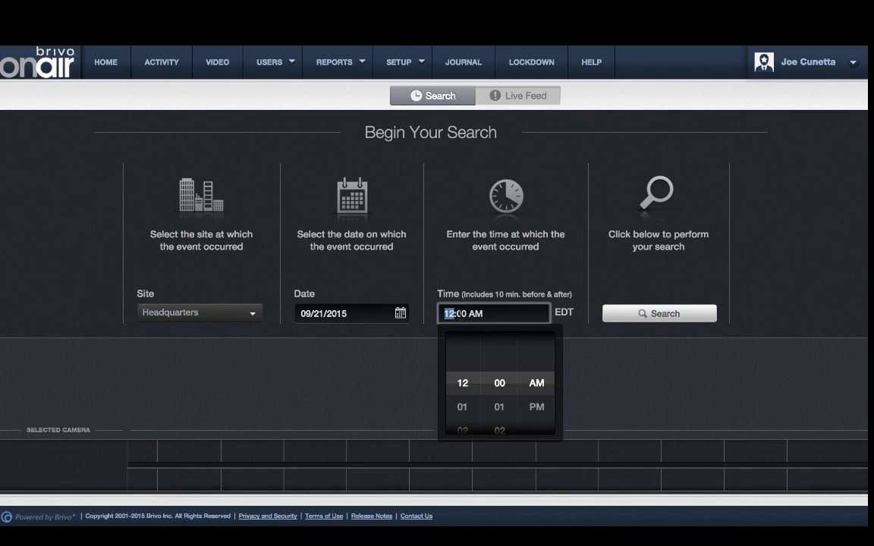
click(461, 382)
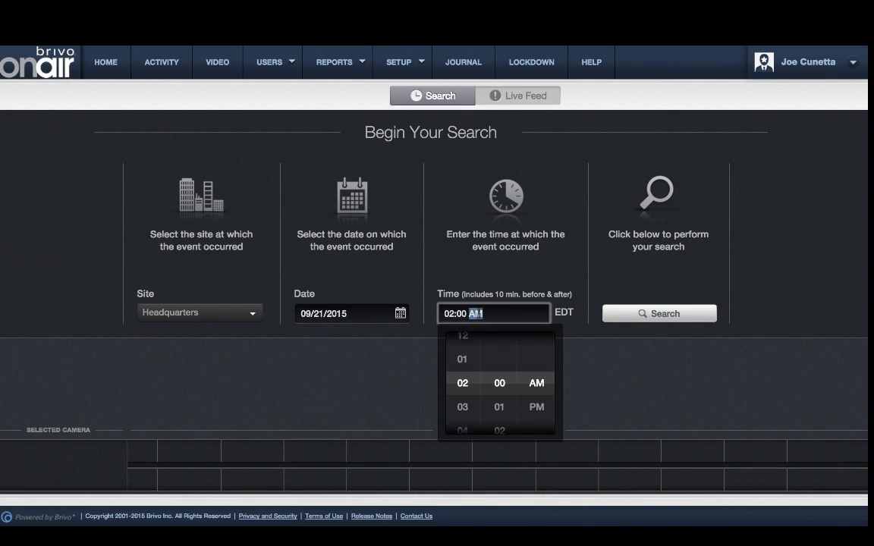
click(658, 312)
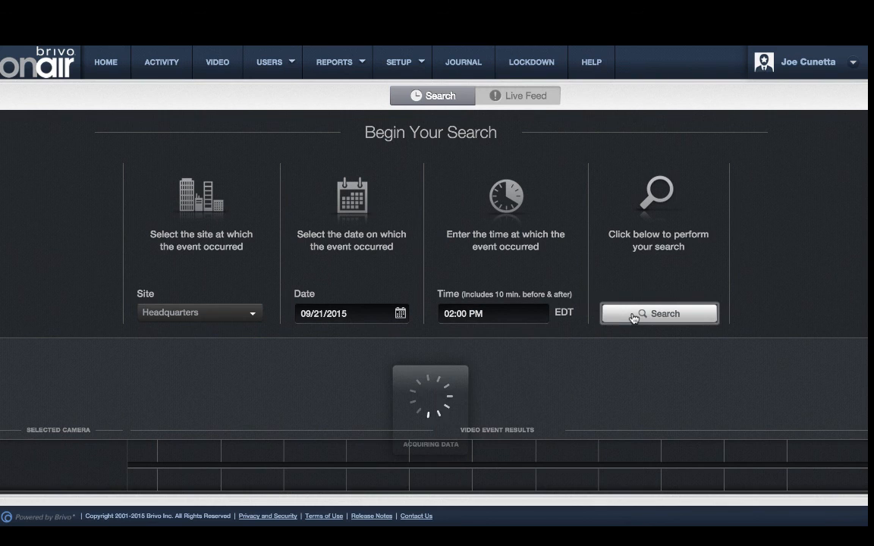
click(658, 312)
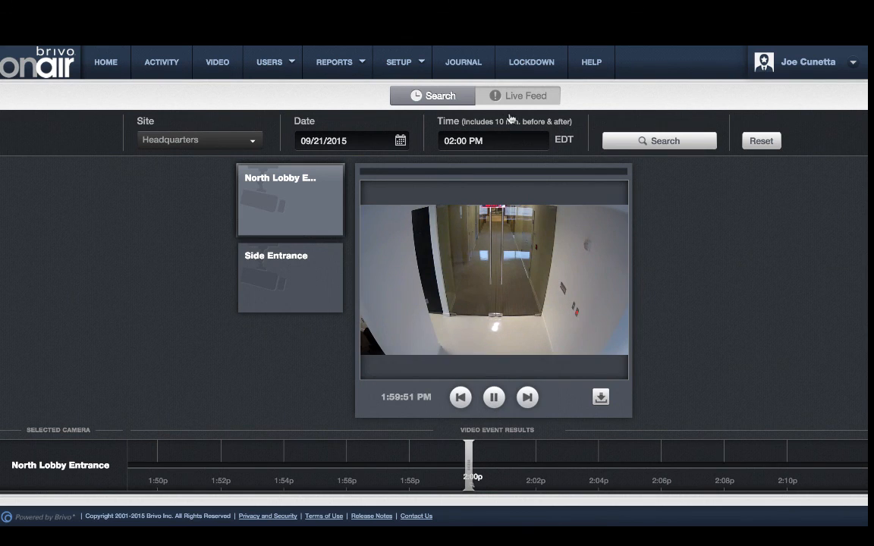
click(519, 96)
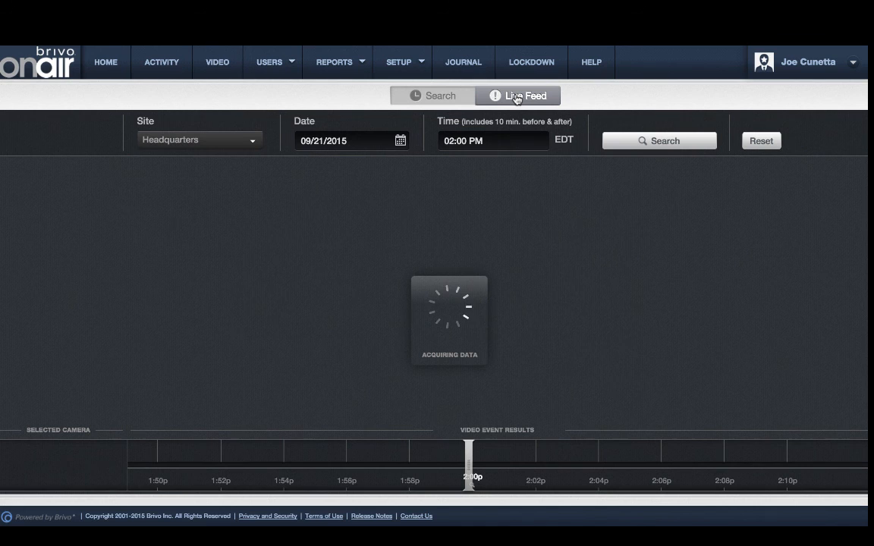
- View the Live Feed in the Perimeter layout, then return to the home page
click(519, 95)
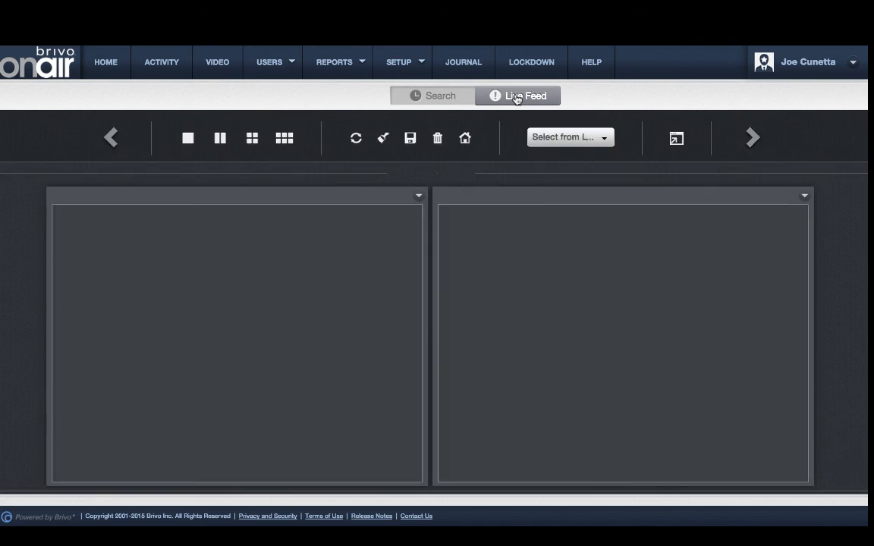
click(569, 136)
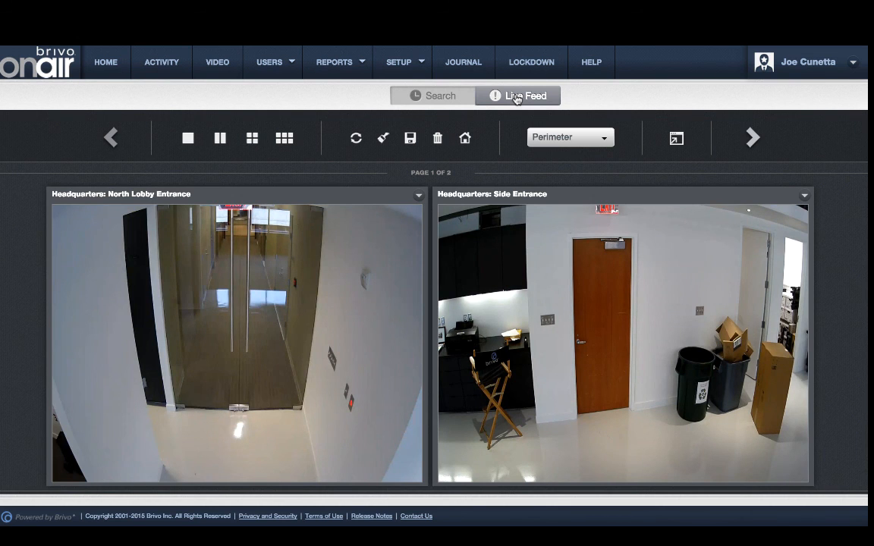
click(107, 62)
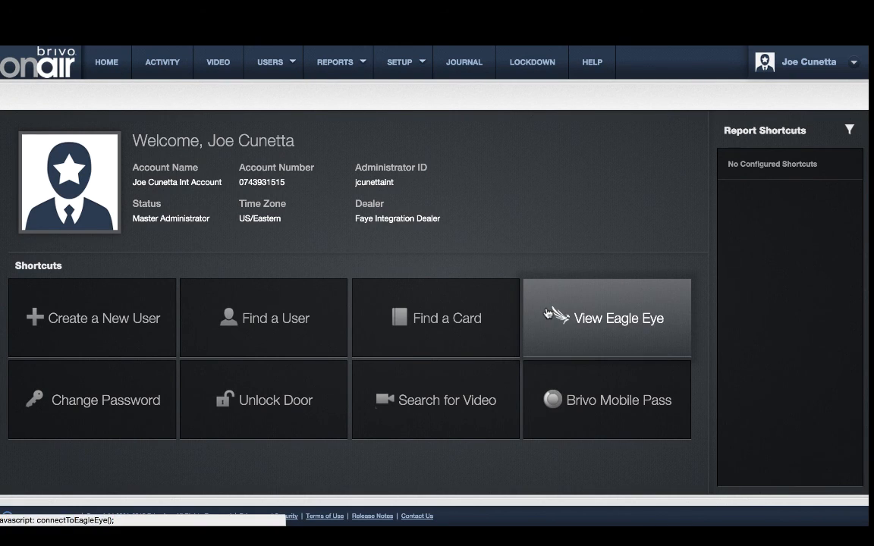
- Launch the Eagle Eye dashboard from the View Eagle Eye home shortcut
click(607, 318)
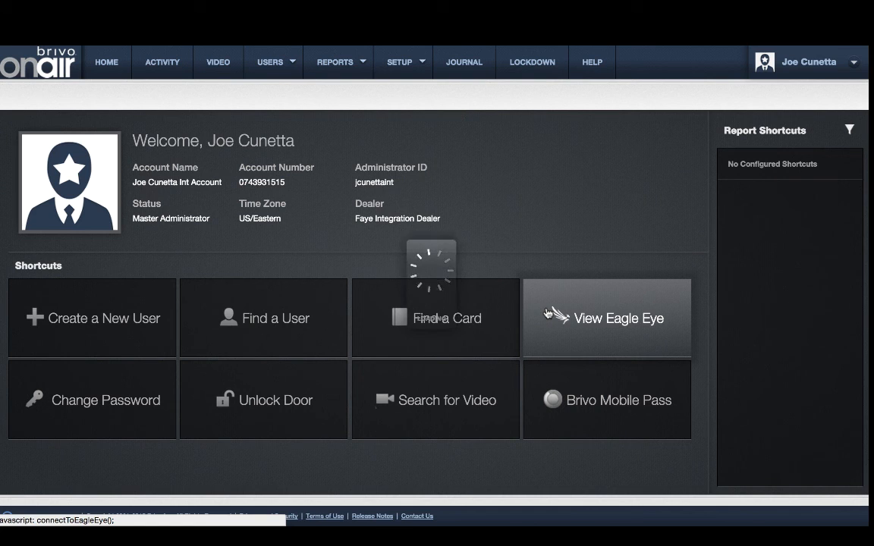
click(607, 319)
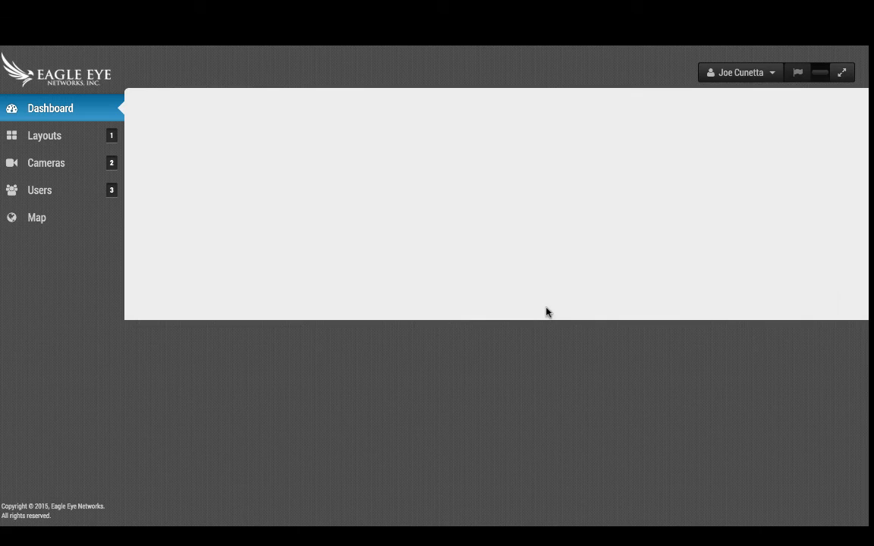